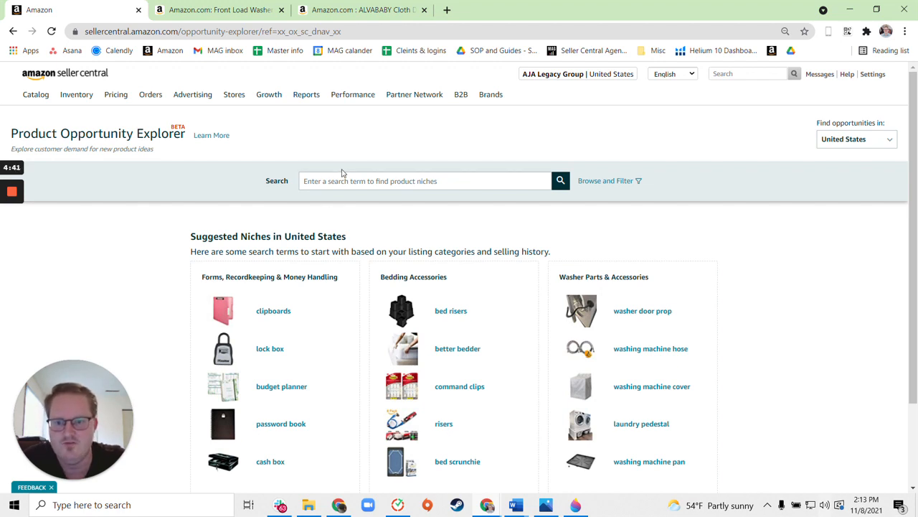
# Go to the Product Opportunity Explorer from the seller growth tools menu.
pyautogui.click(269, 94)
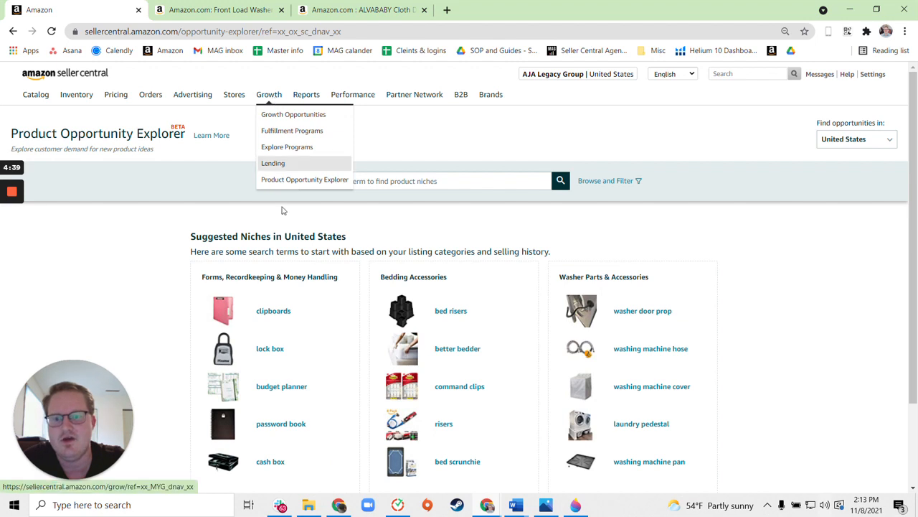
pyautogui.moveTo(270, 134)
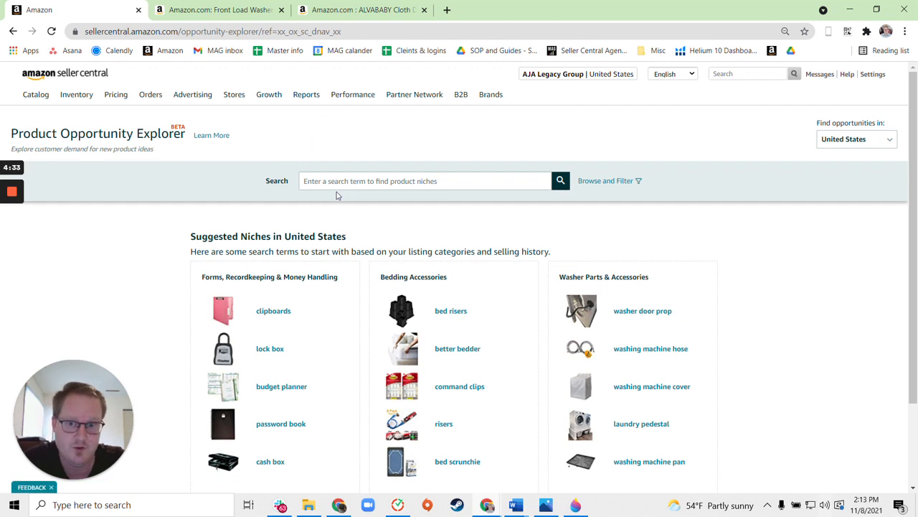
pyautogui.click(269, 94)
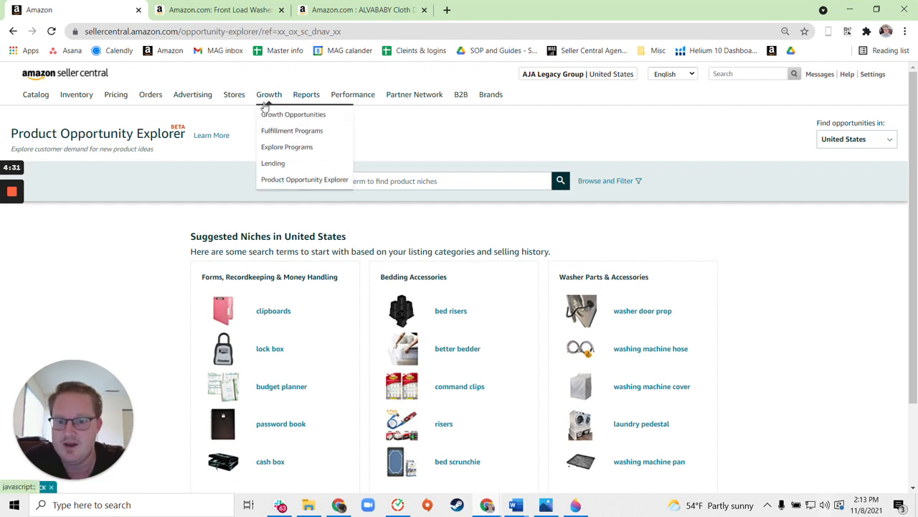
pyautogui.moveTo(289, 183)
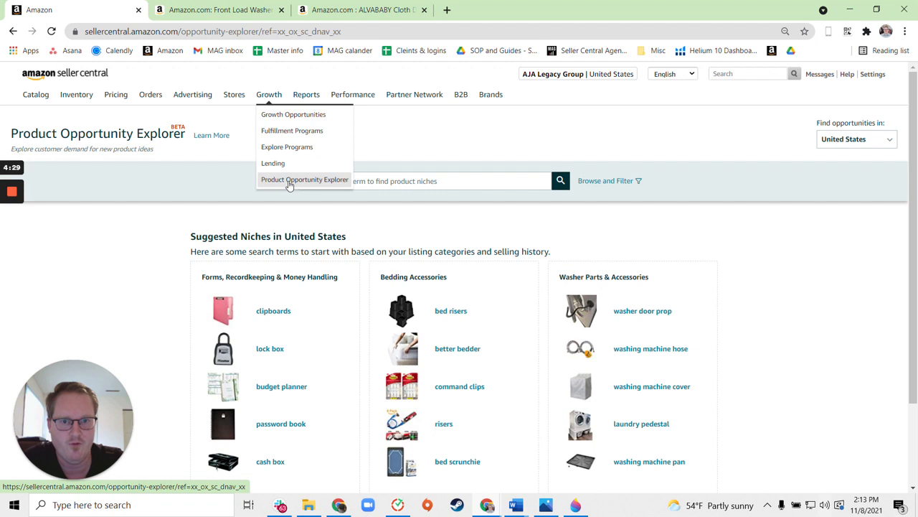
pyautogui.click(305, 179)
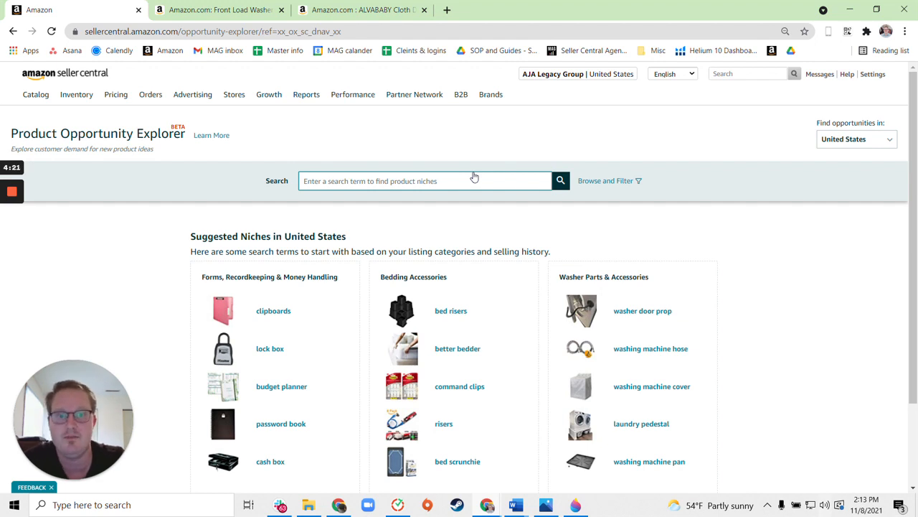
pyautogui.moveTo(710, 235)
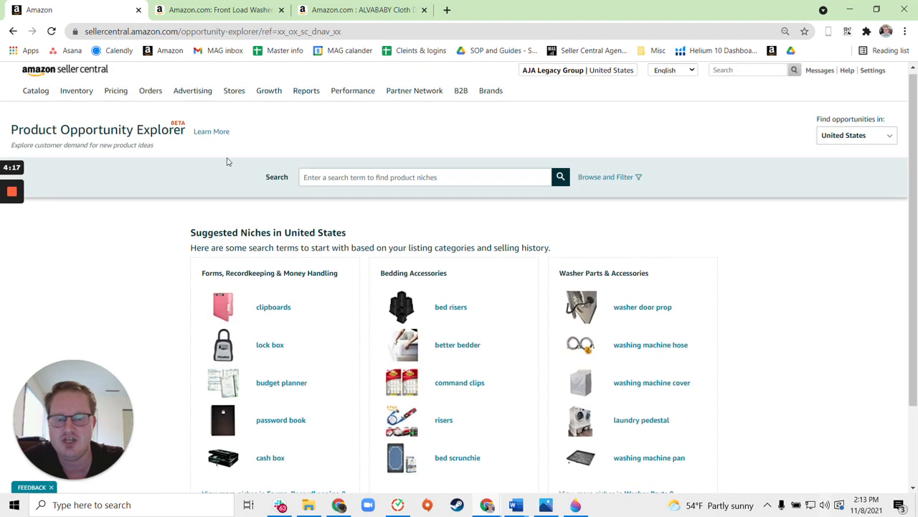
pyautogui.scroll(-3)
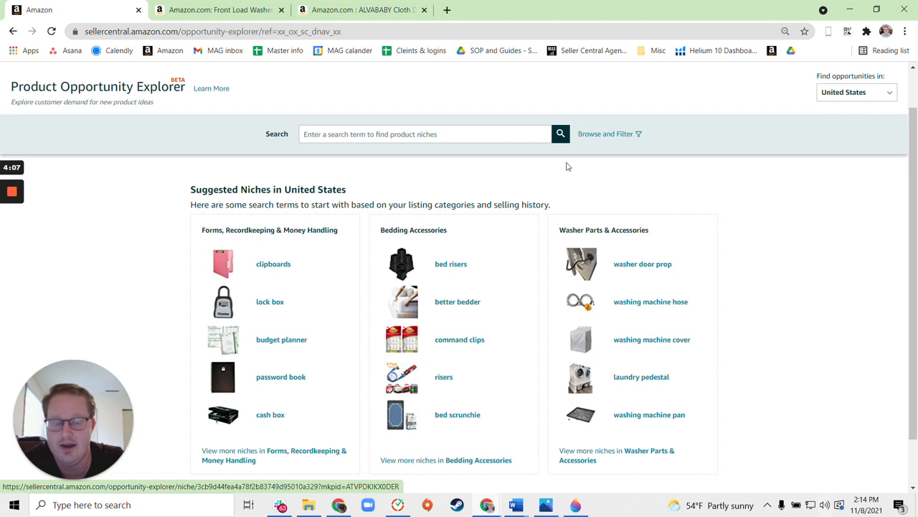
# Filter niches by category Beauty > Oral Care > Denture Care and submit.
pyautogui.click(606, 134)
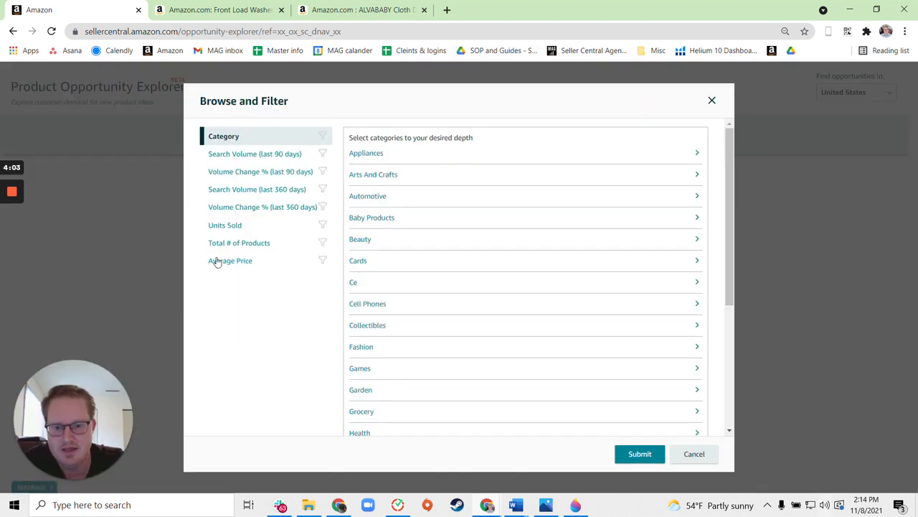
pyautogui.moveTo(417, 272)
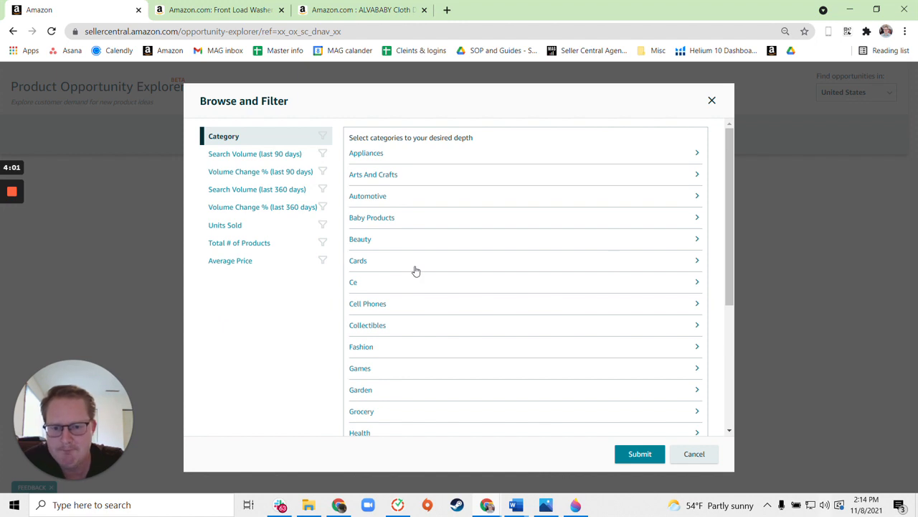
pyautogui.click(359, 239)
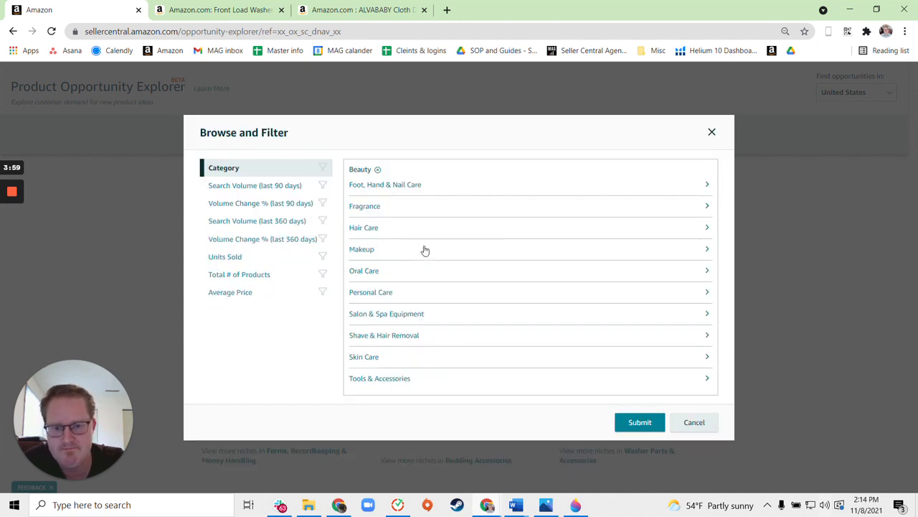
pyautogui.click(364, 270)
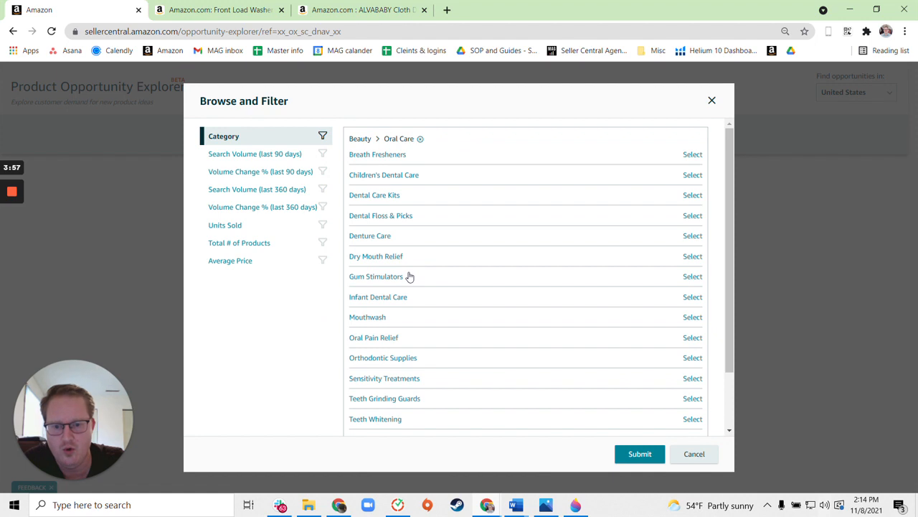
pyautogui.click(693, 236)
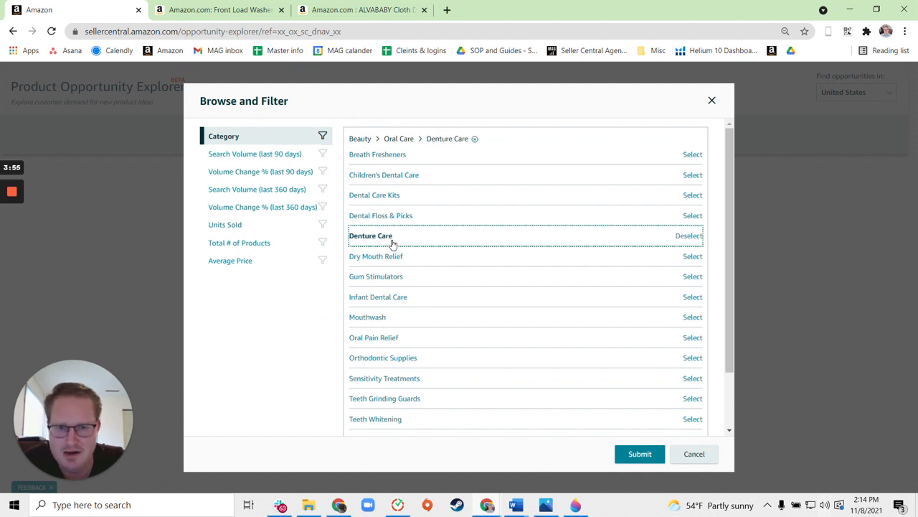
pyautogui.click(639, 454)
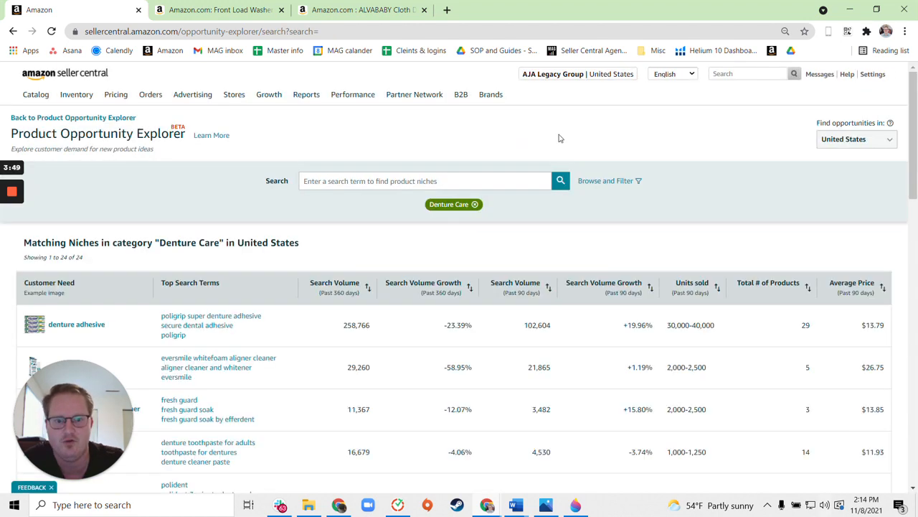
pyautogui.scroll(-3)
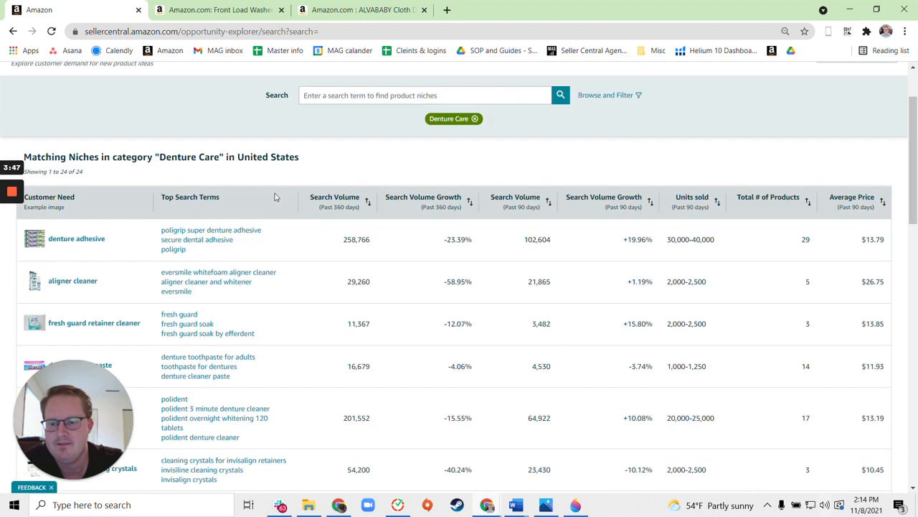
pyautogui.scroll(-3)
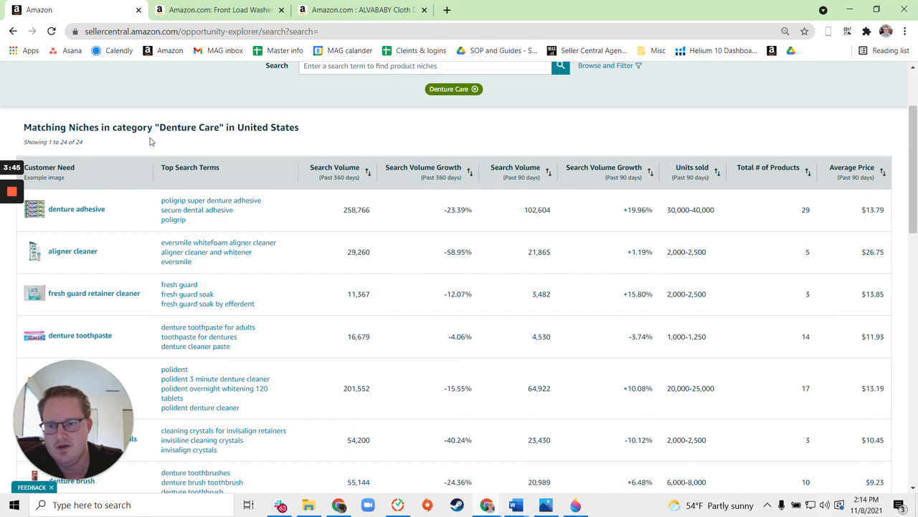
pyautogui.moveTo(144, 101)
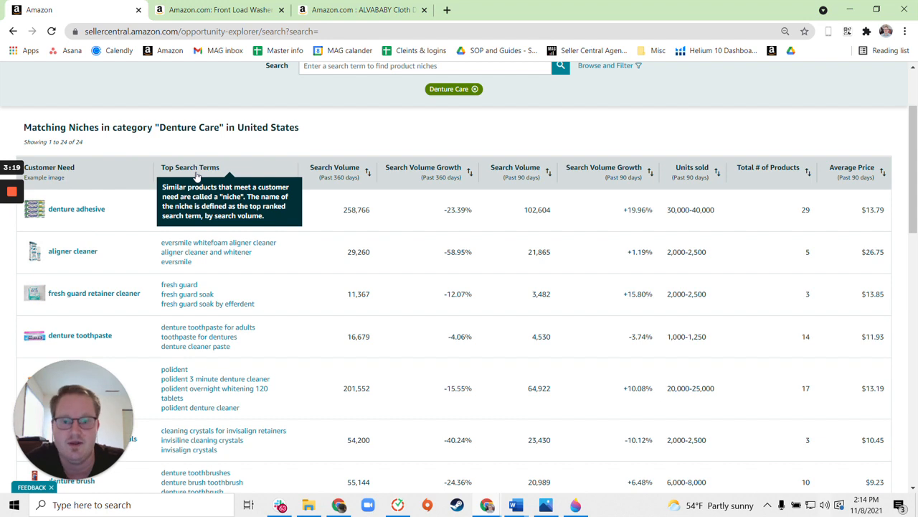
pyautogui.moveTo(340, 234)
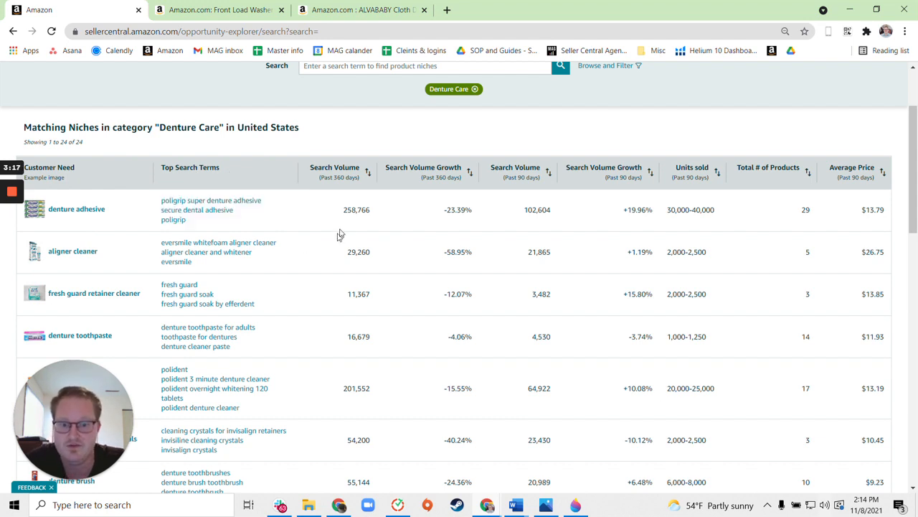
pyautogui.moveTo(560, 209)
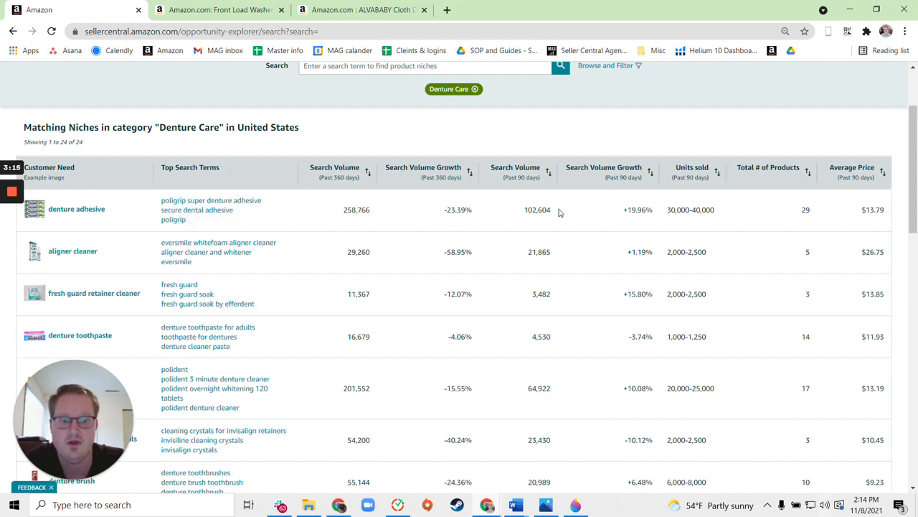
pyautogui.moveTo(622, 202)
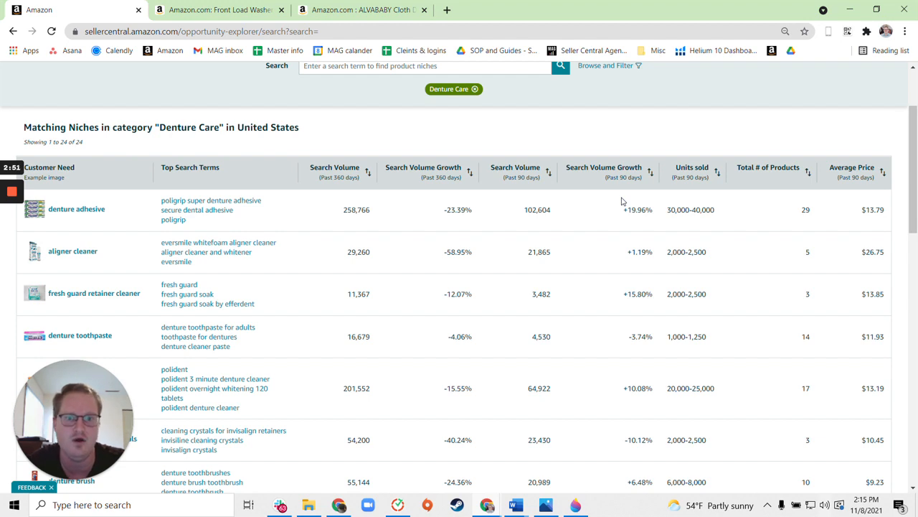
pyautogui.moveTo(287, 253)
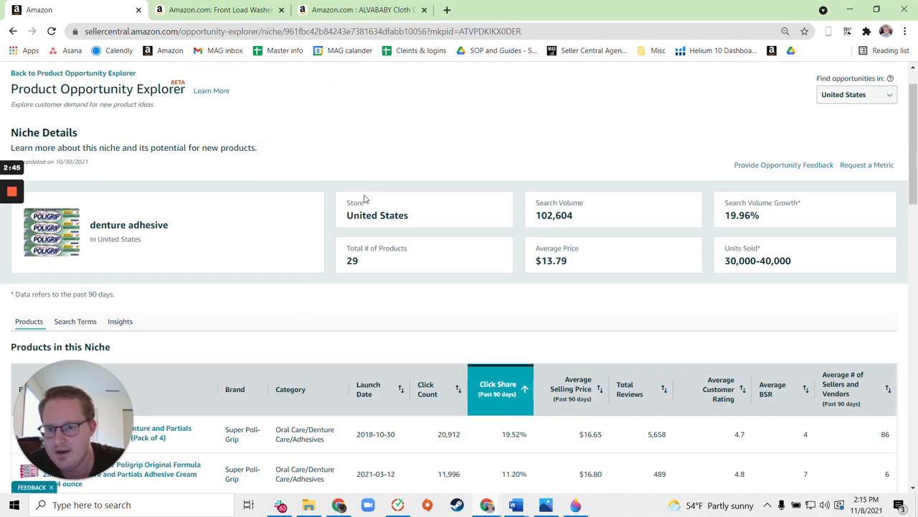
pyautogui.scroll(-3)
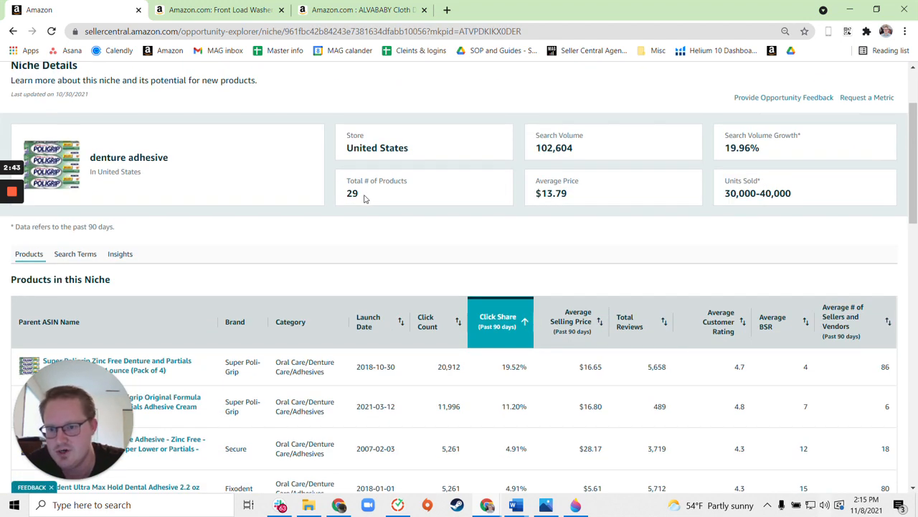
pyautogui.scroll(-3)
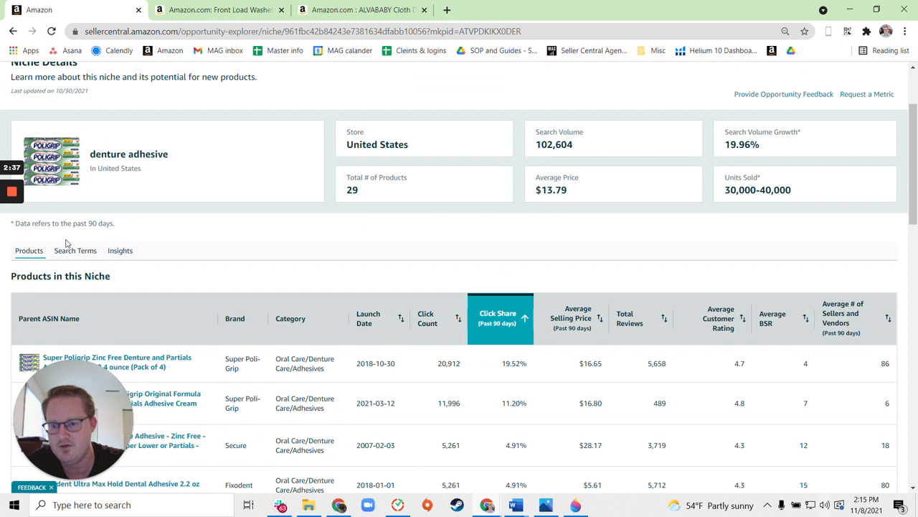
# Open the denture adhesive niche's Search Terms tab and review queries like 'poligrip'.
pyautogui.click(75, 249)
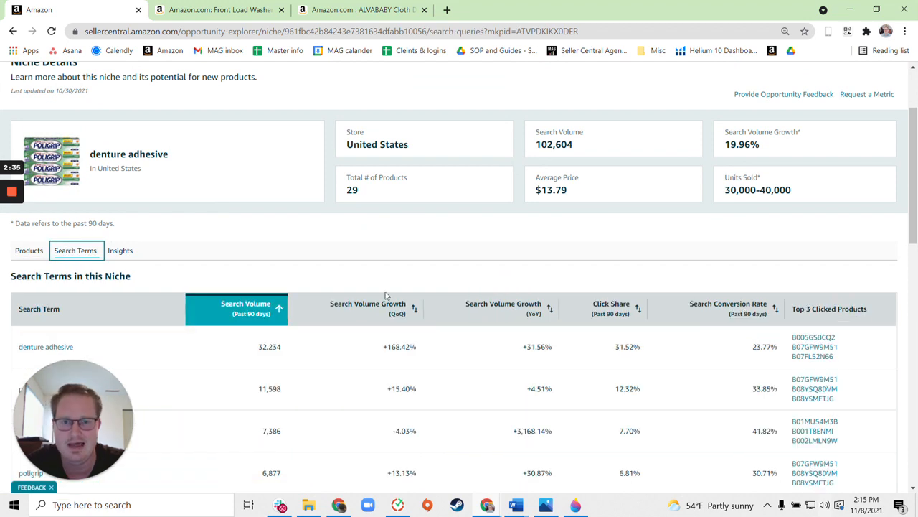
pyautogui.scroll(-3)
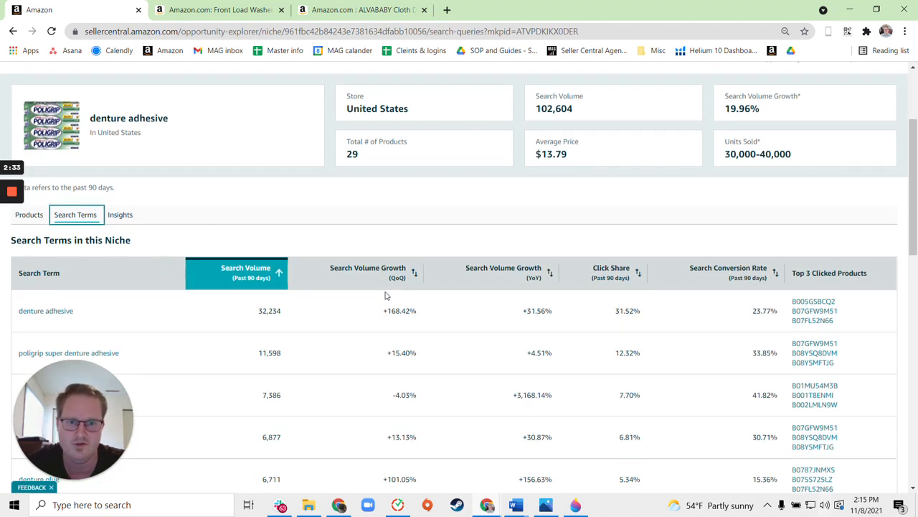
pyautogui.scroll(-3)
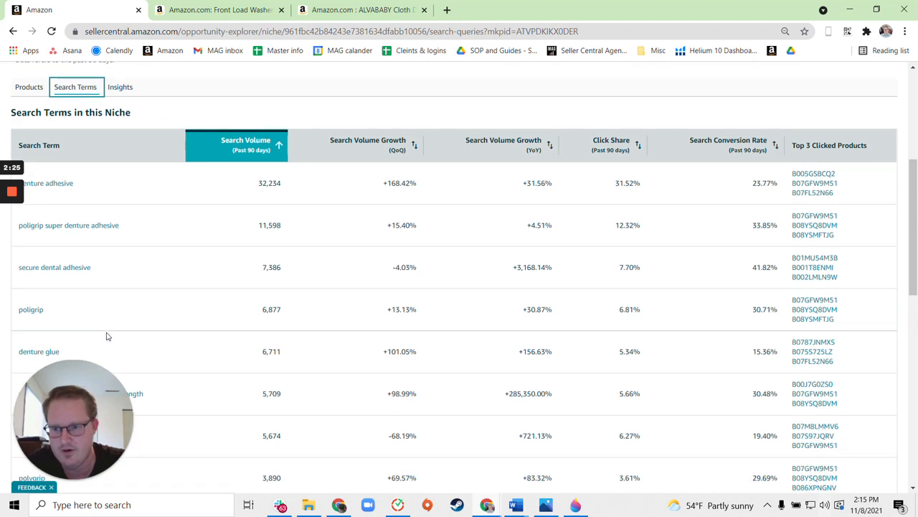
pyautogui.scroll(3)
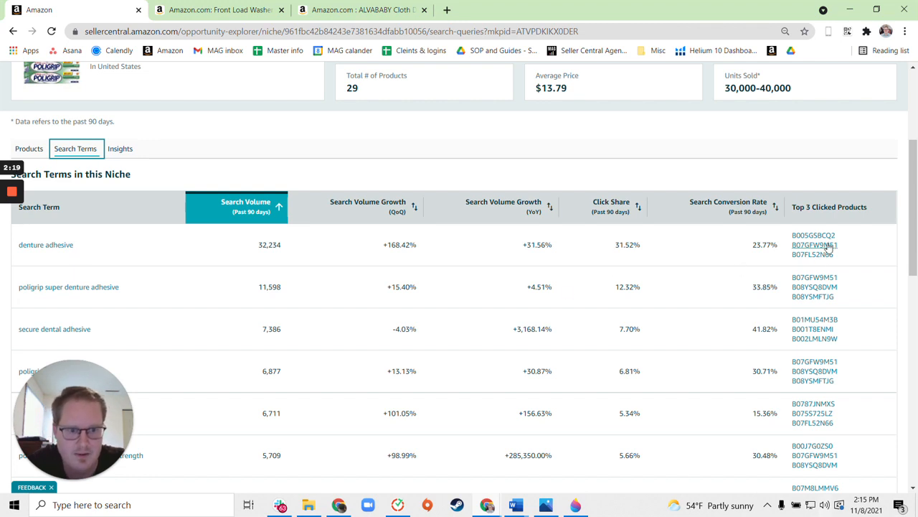
# Open the second top-clicked Super Poligrip ASIN, then scroll to 'secure denture adhesive'.
pyautogui.click(813, 245)
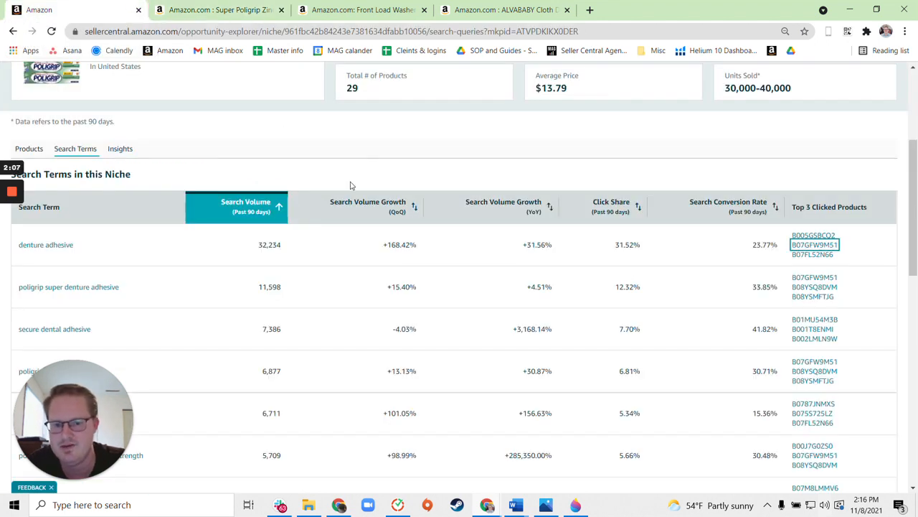
pyautogui.moveTo(337, 272)
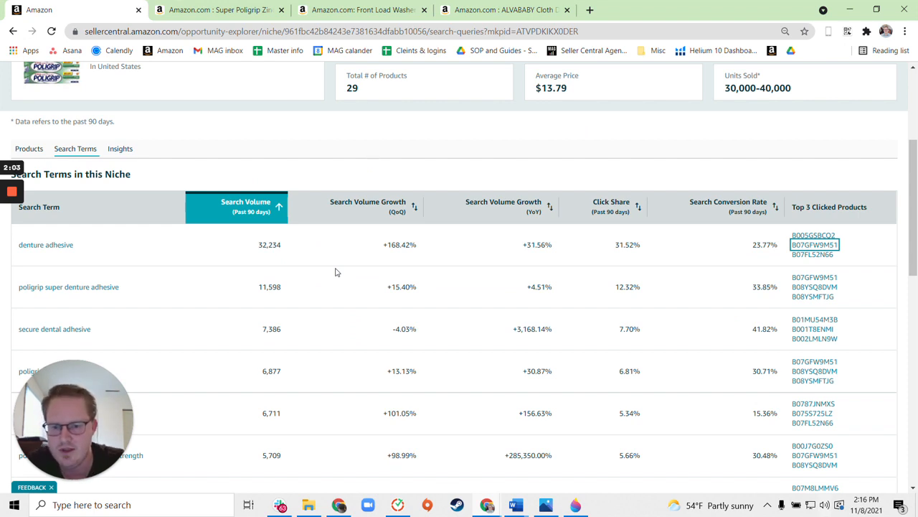
pyautogui.scroll(-3)
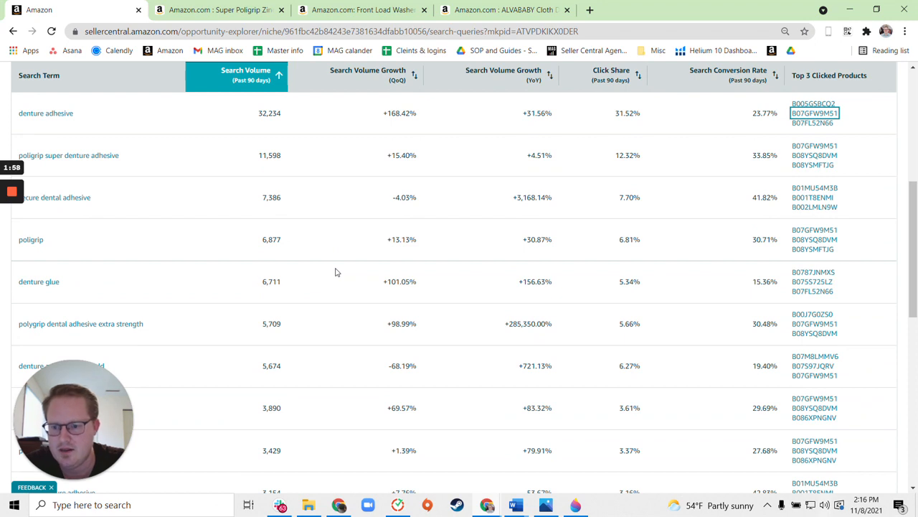
pyautogui.scroll(-3)
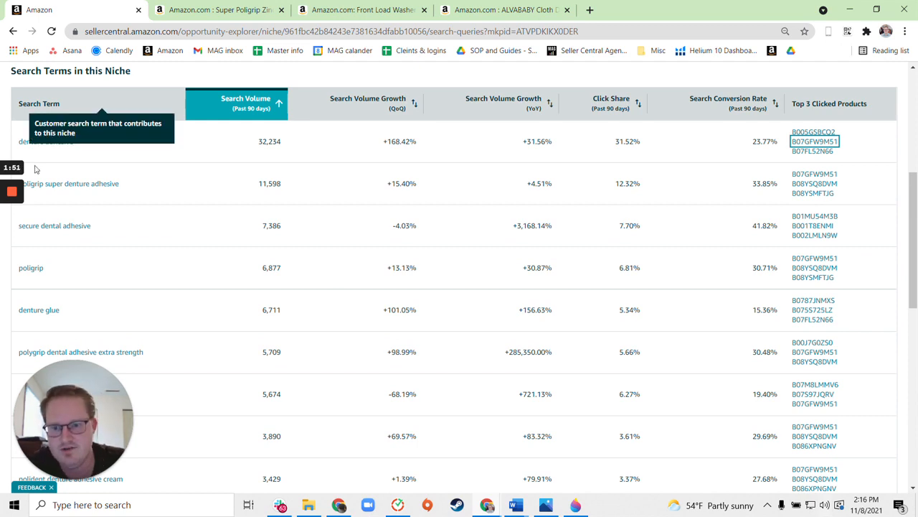
pyautogui.moveTo(315, 168)
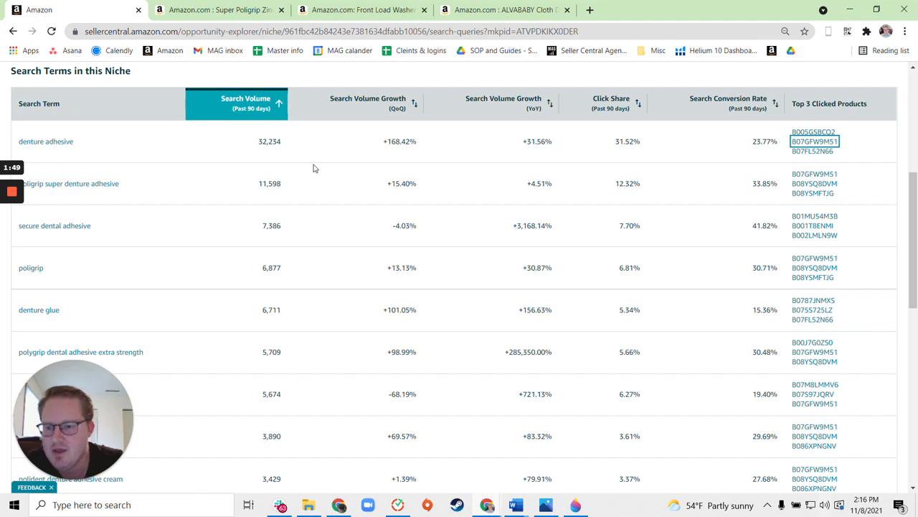
pyautogui.scroll(-3)
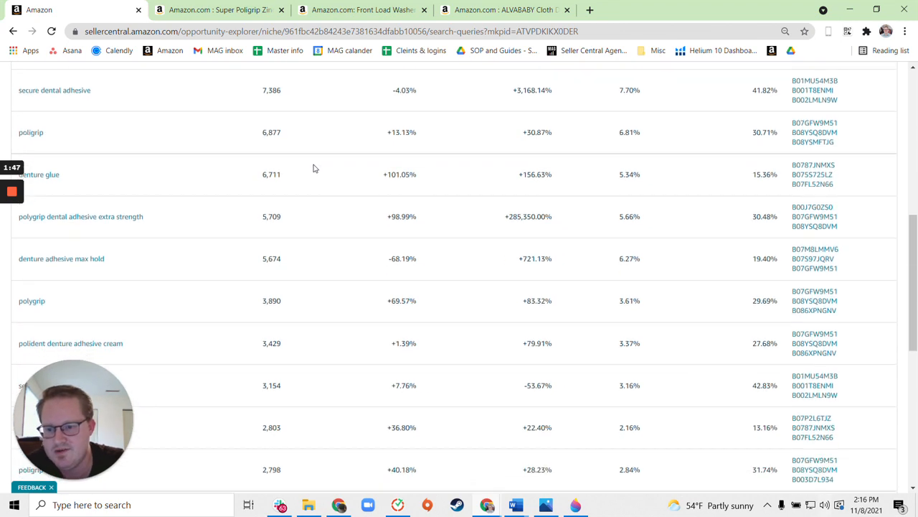
pyautogui.scroll(-3)
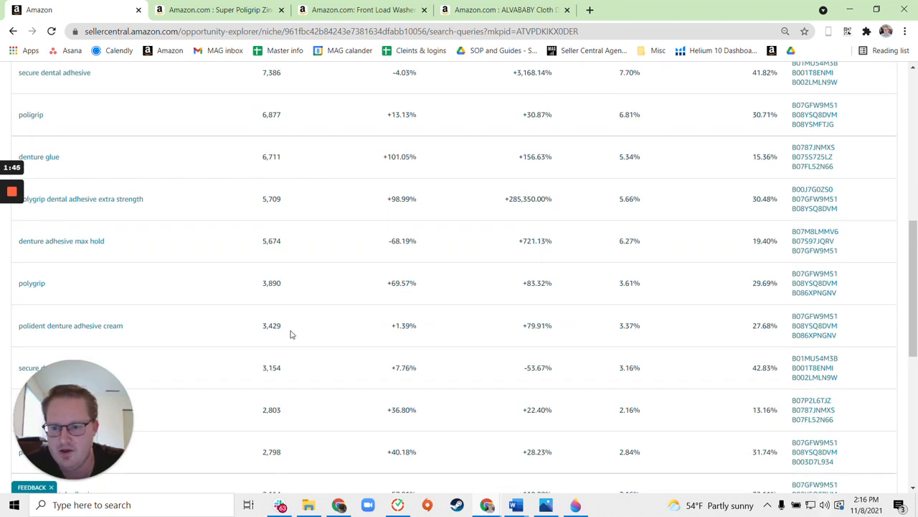
pyautogui.moveTo(44, 284)
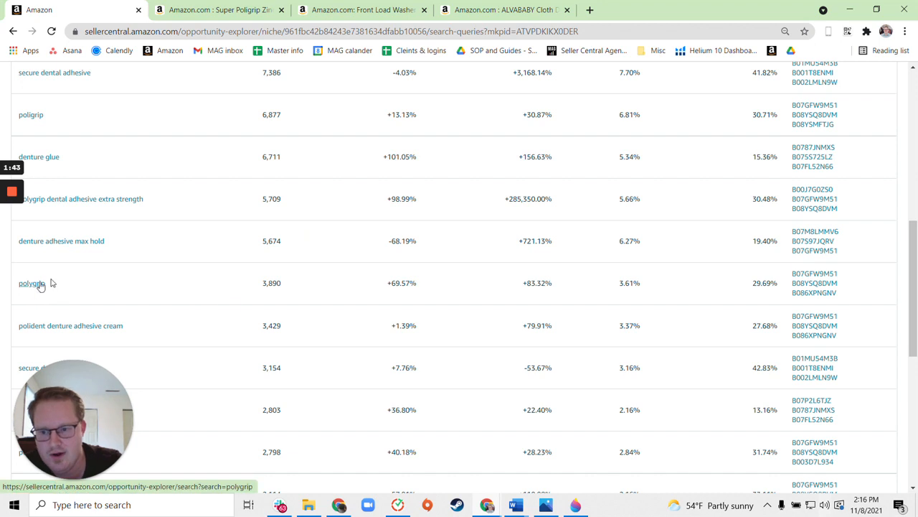
pyautogui.scroll(-3)
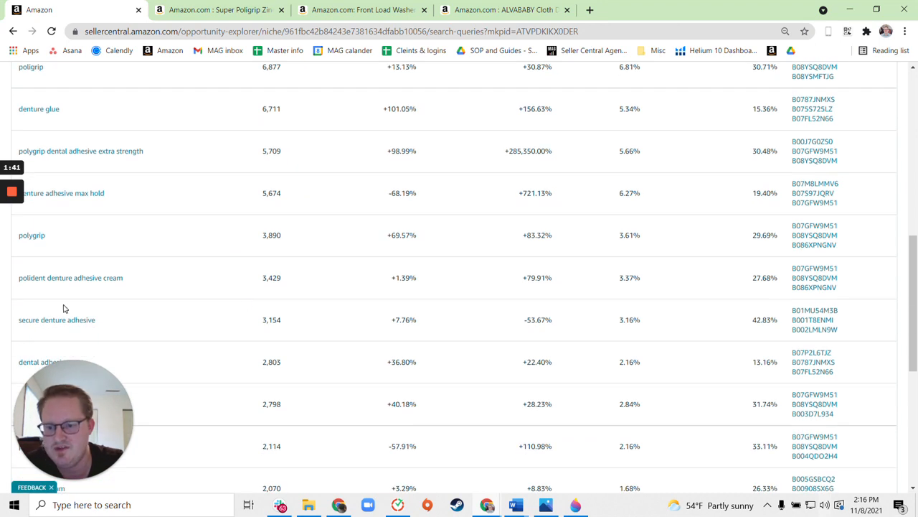
pyautogui.moveTo(283, 327)
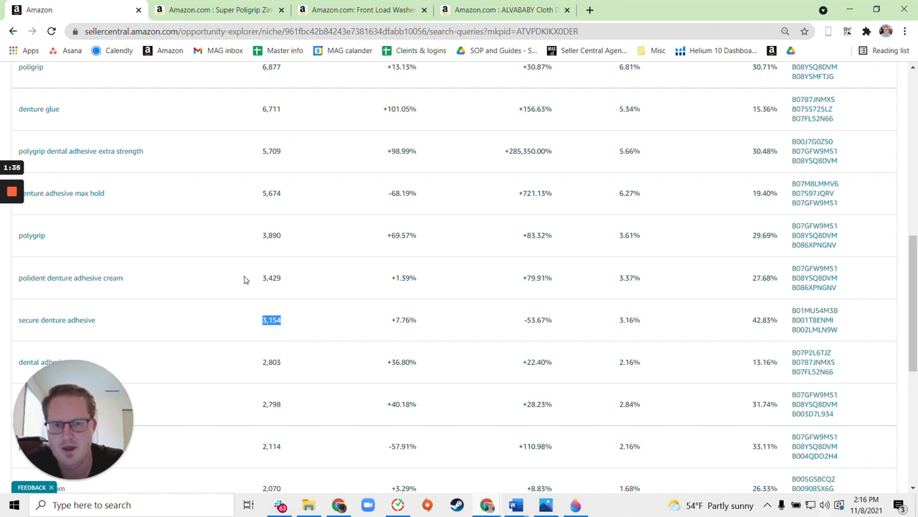
# Run a niche search for 'secure denture adhesive', showing 15 Denture Care niches.
pyautogui.click(55, 320)
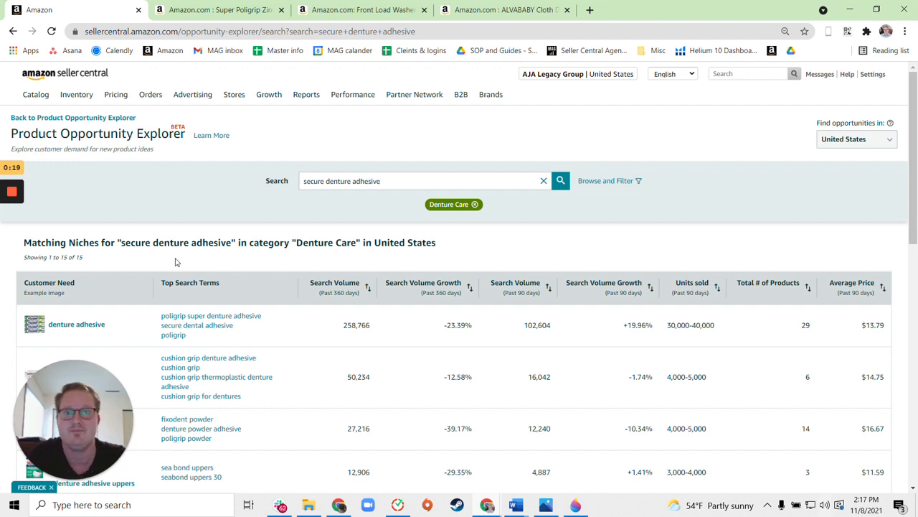
pyautogui.moveTo(189, 188)
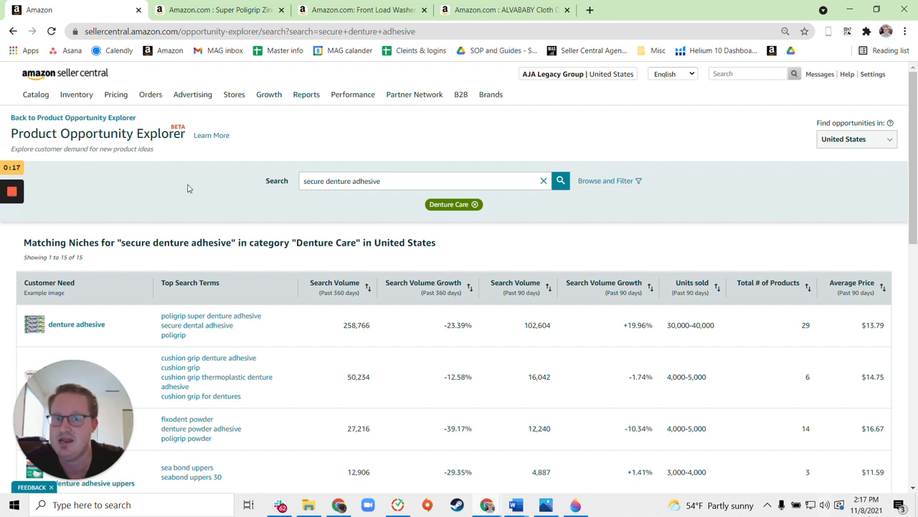